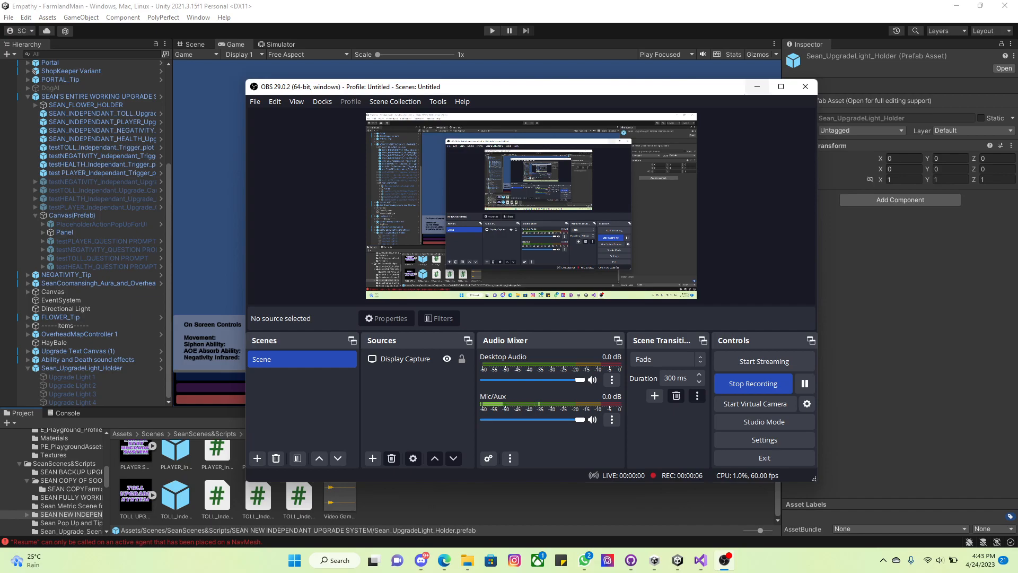
mouse_move(756, 86)
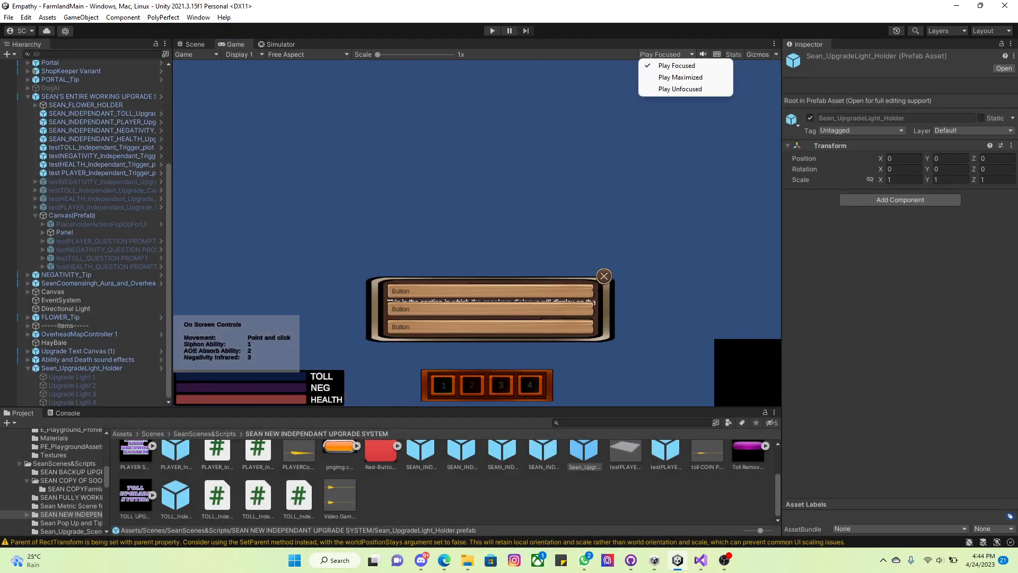
Set the Game view to Play Maximized and review the target displays, keeping Display 1.
left_click(680, 77)
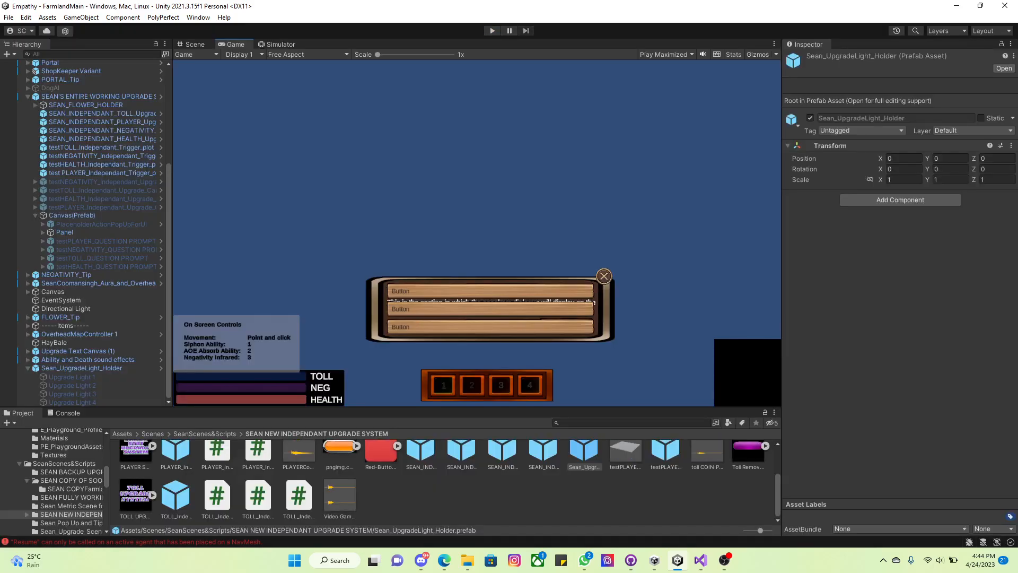
left_click(241, 54)
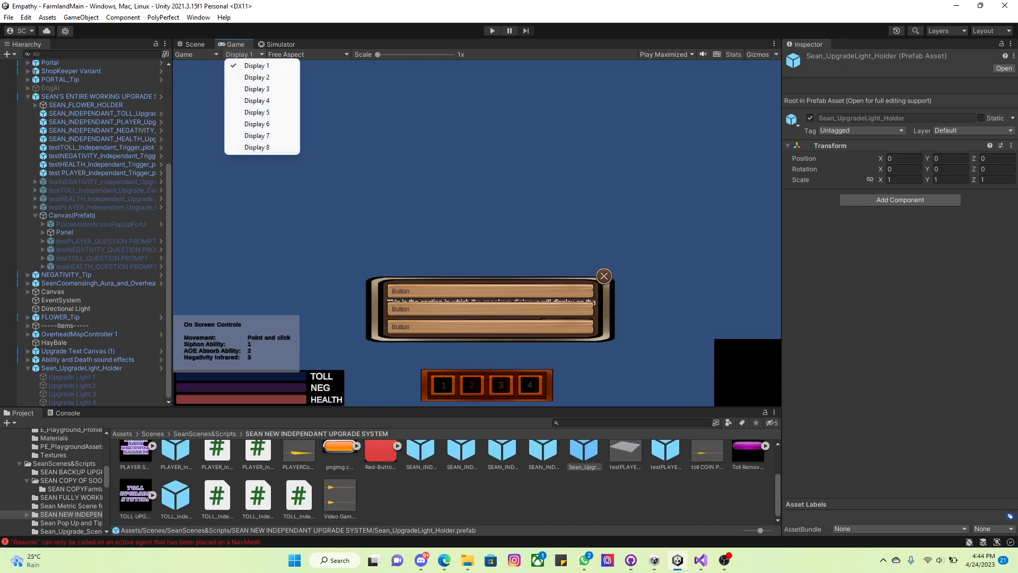
left_click(306, 54)
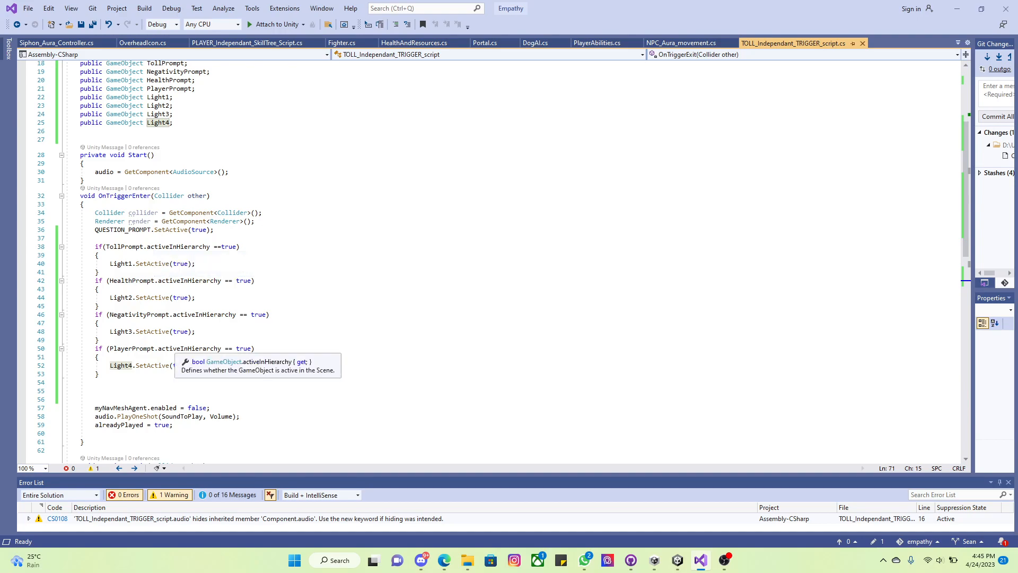
Scroll the TOLL_Independant_TRIGGER_script down to OnTriggerExit, which turns Light1–Light4 off.
scroll("down", 3)
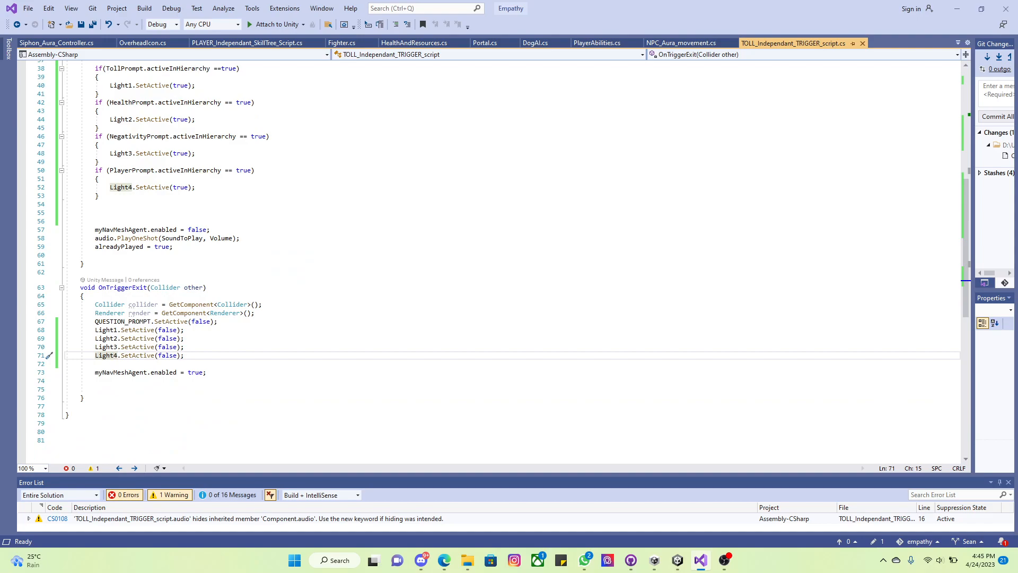